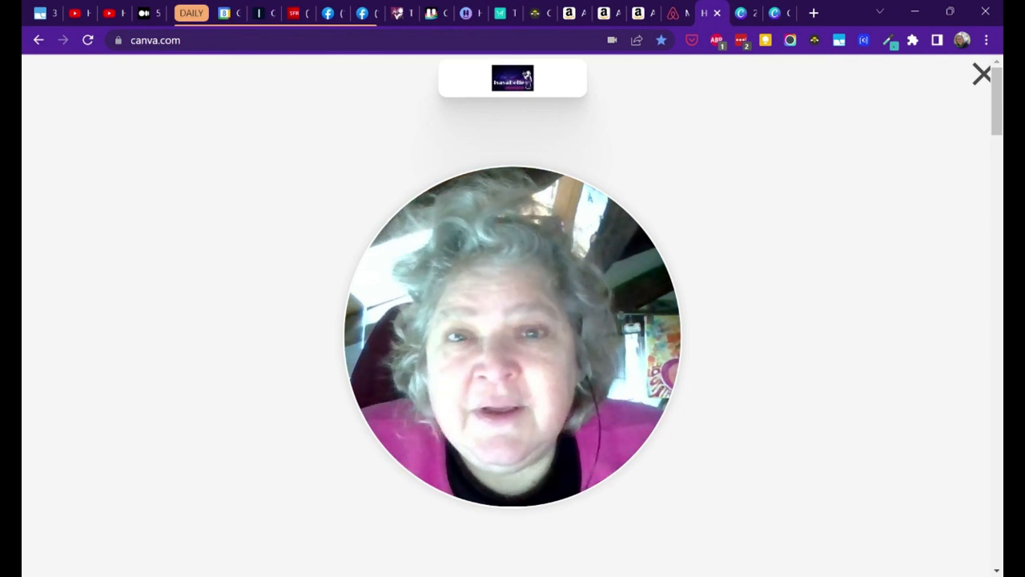
mouse_move(985, 24)
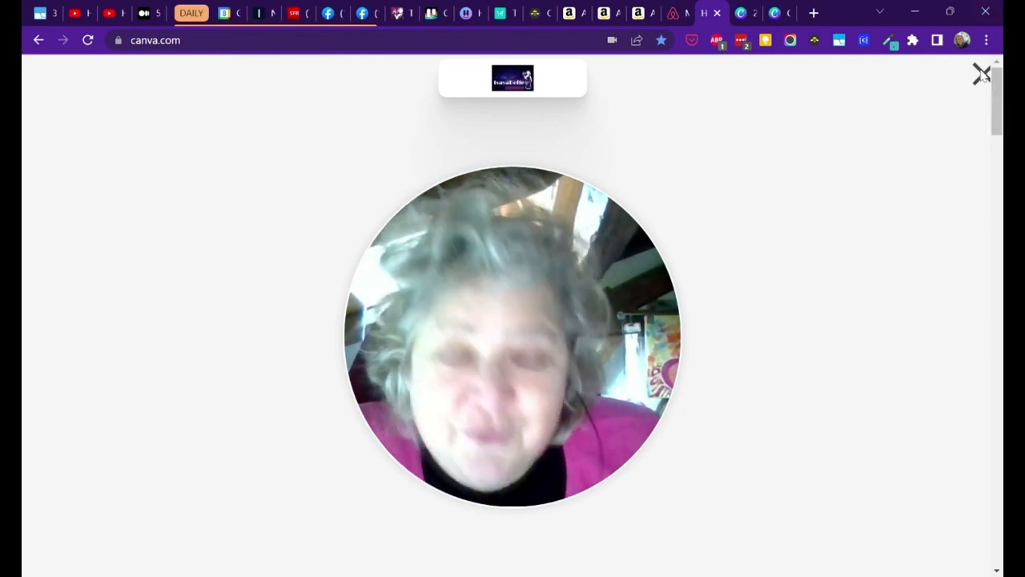
Step: Leave the recording setup and show the CONTENT 2023 design in the editor
left_click(980, 74)
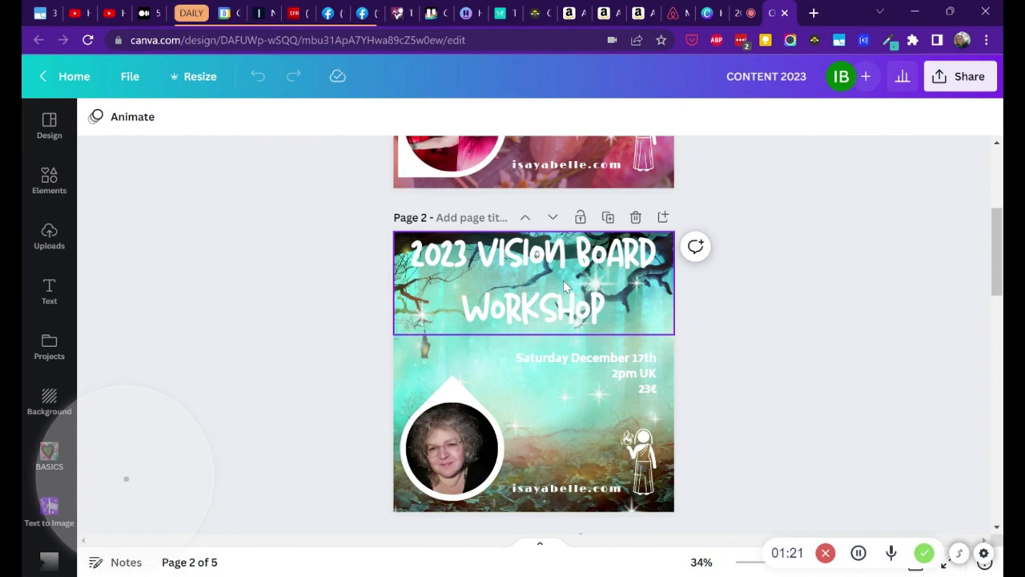
scroll("down", 3)
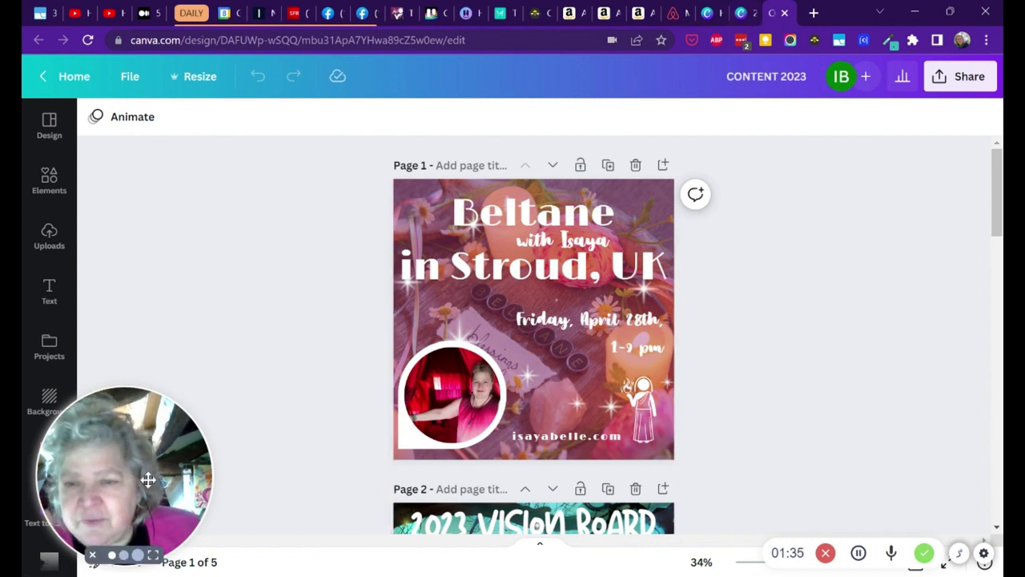
left_click_drag(125, 472, 897, 189)
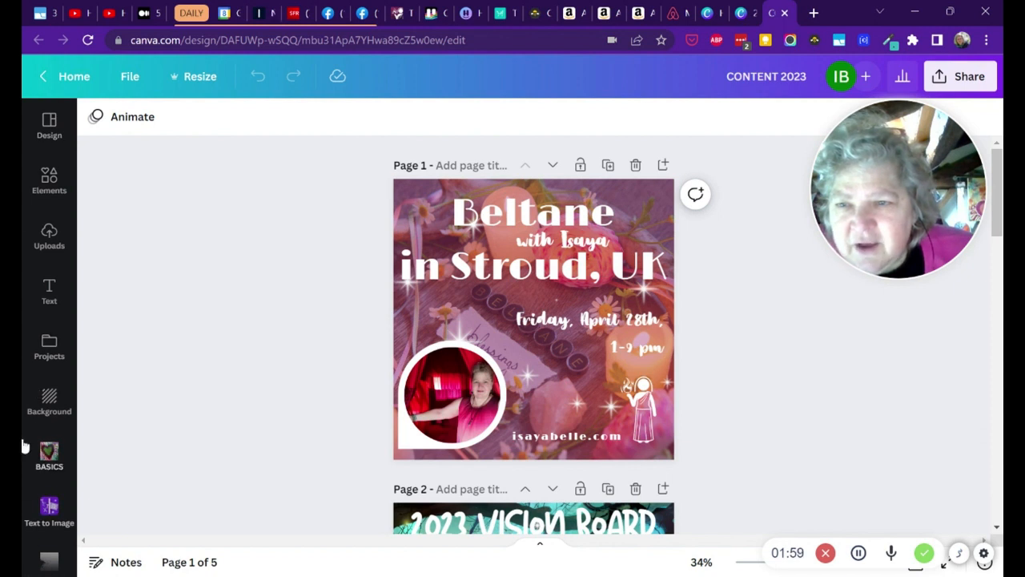
mouse_move(48, 120)
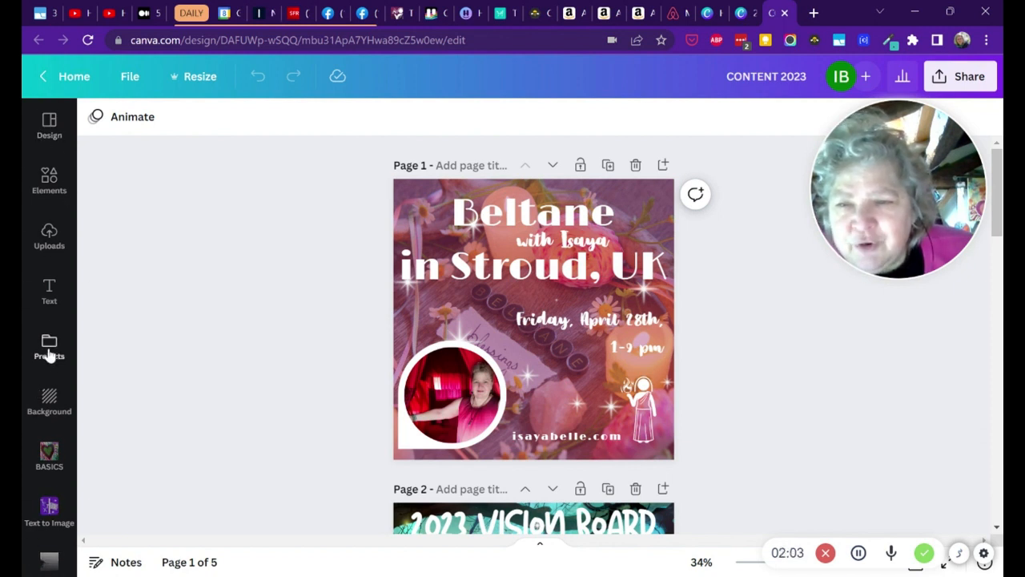
Step: From Projects, filter to Designs and select the 2023 SOCIAL Facebook Group design
left_click(48, 346)
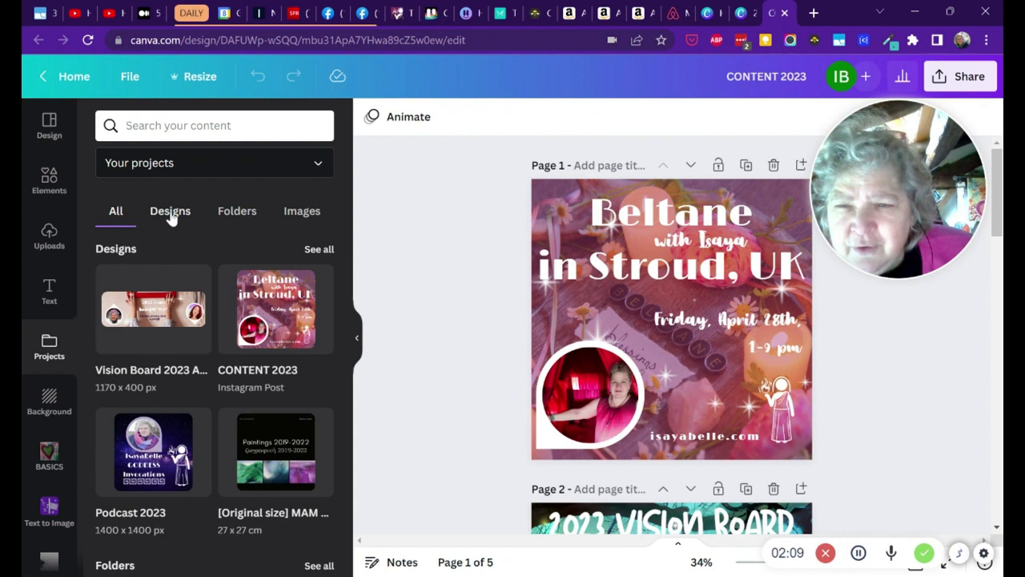
left_click(170, 212)
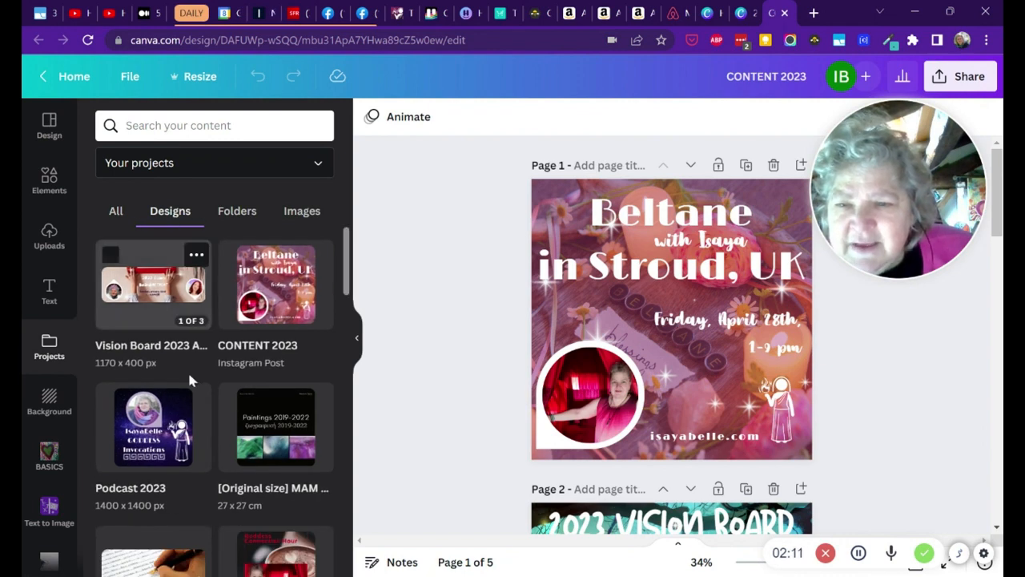
scroll("down", 3)
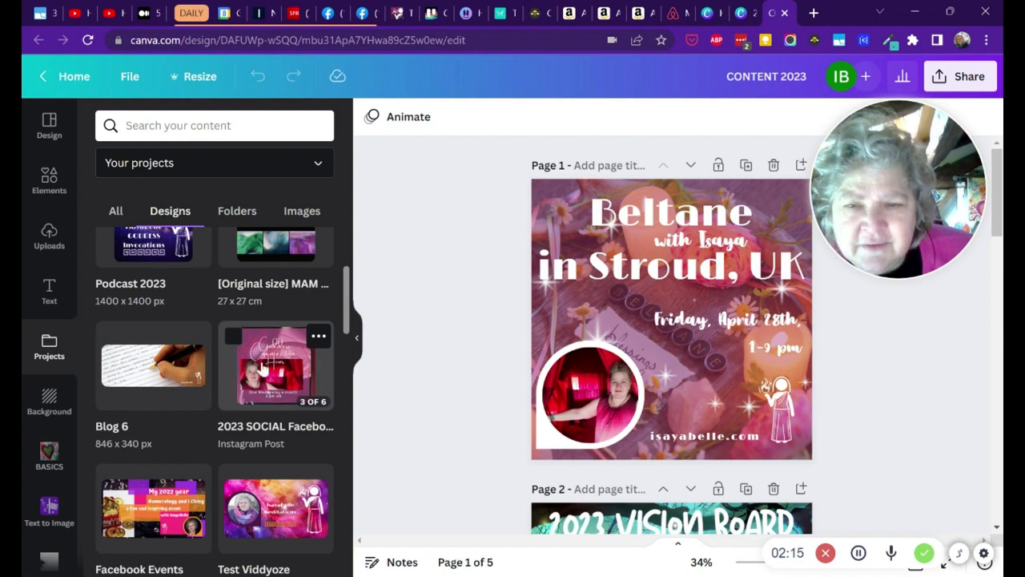
left_click(275, 366)
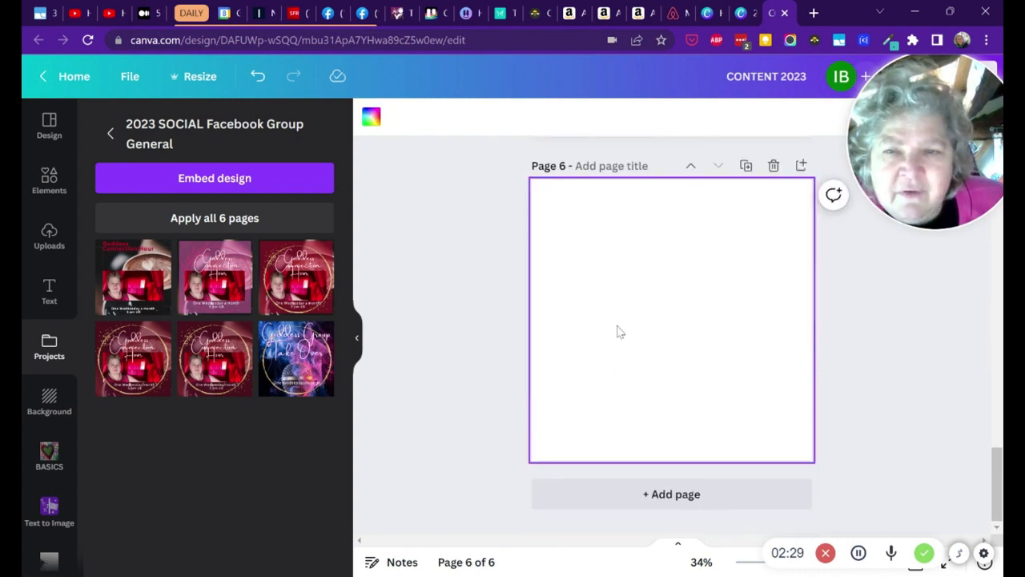
mouse_move(561, 317)
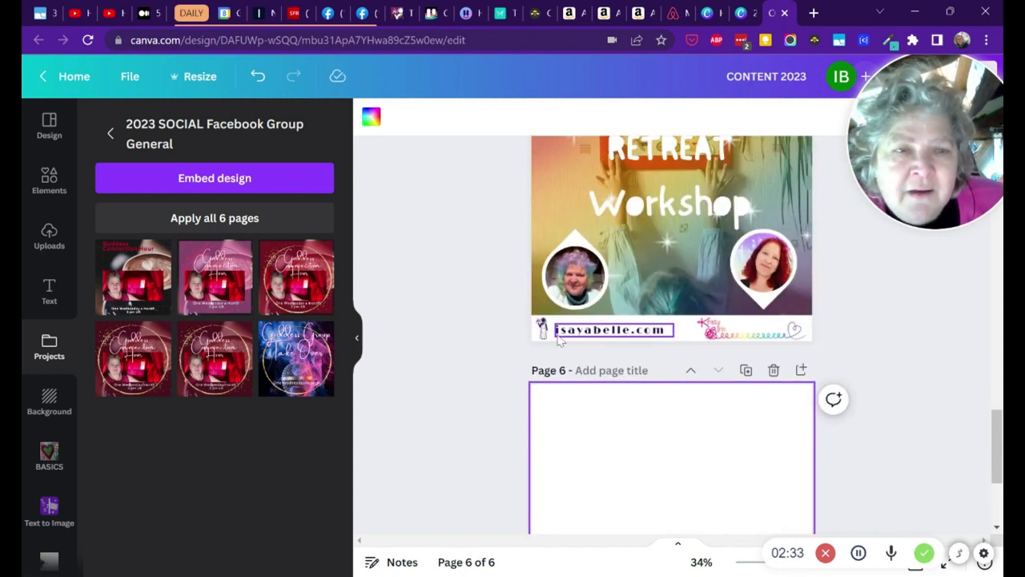
mouse_move(810, 369)
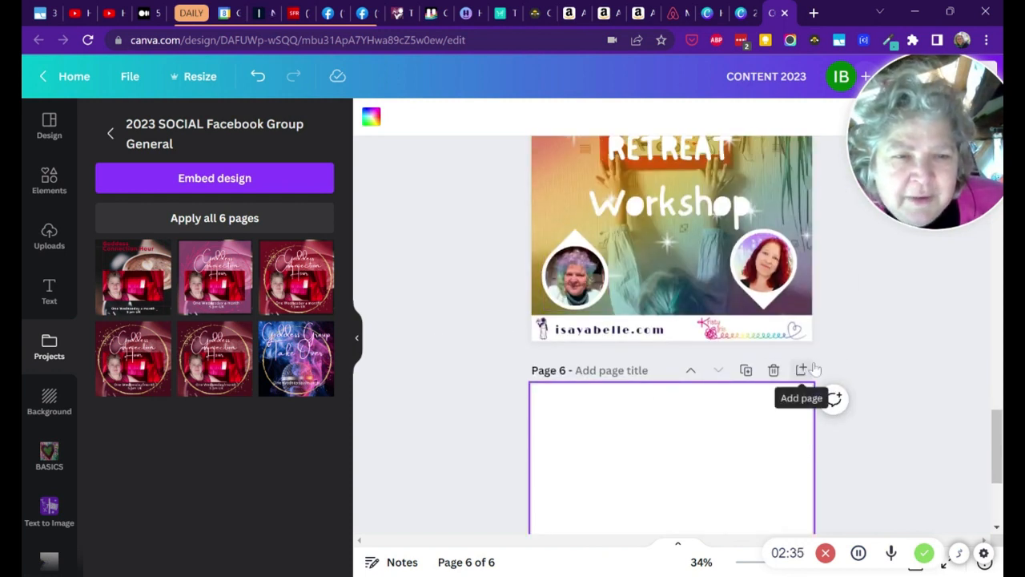
Step: Place the first Facebook Group page (Goddess Connection Hour) on page 6 and add a page after it
scroll("down", 3)
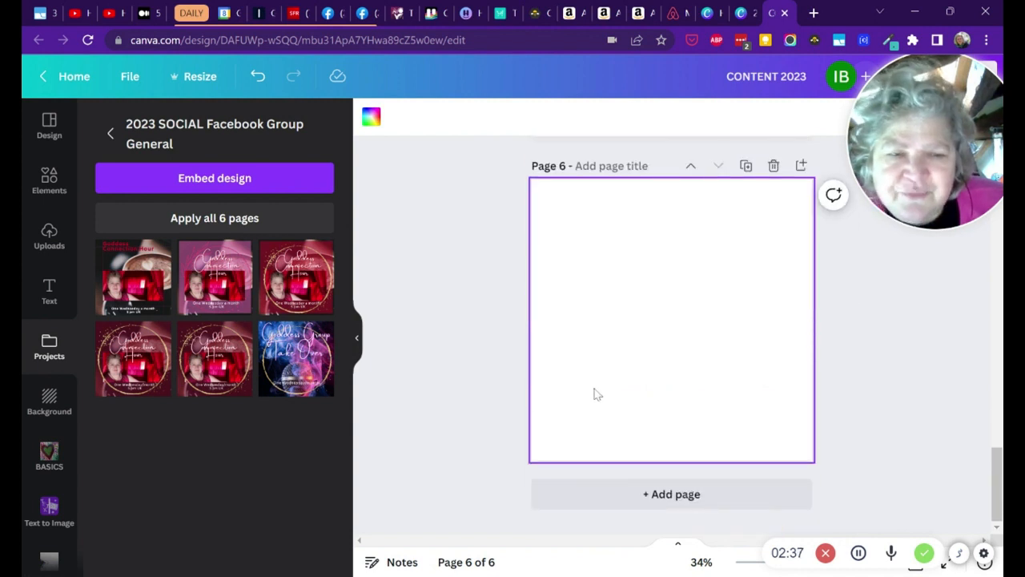
mouse_move(138, 279)
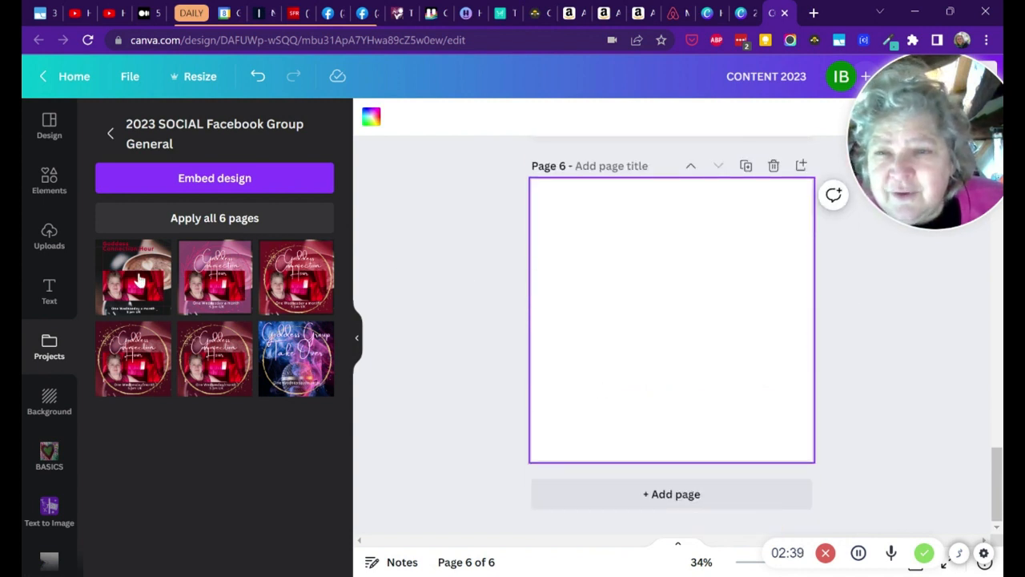
left_click(133, 275)
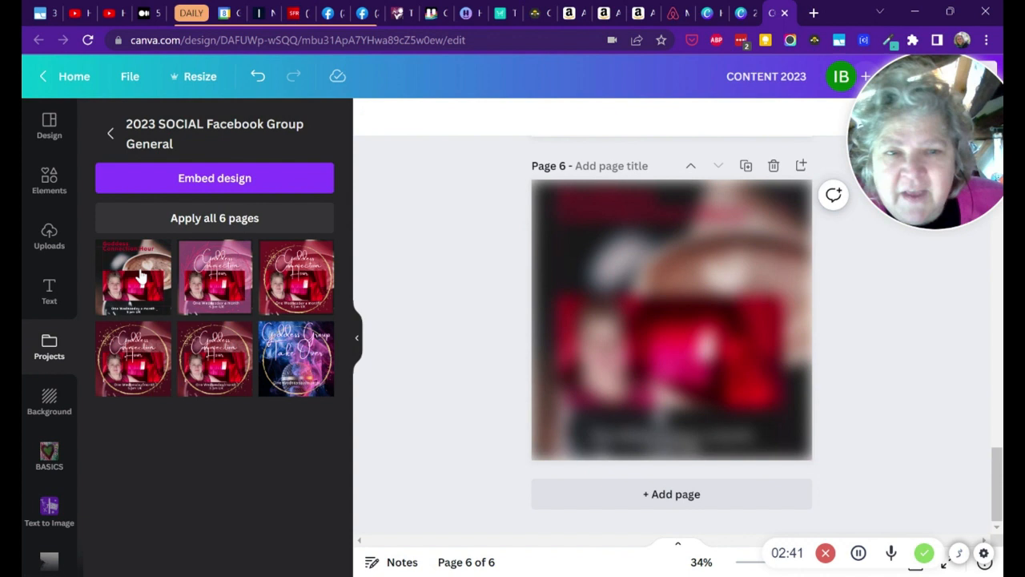
left_click(671, 319)
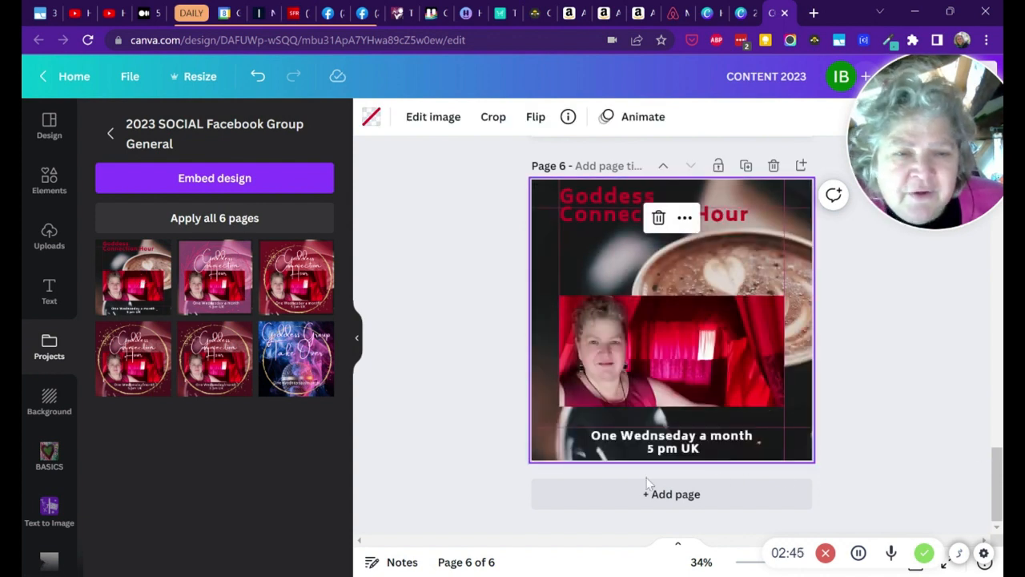
left_click(671, 494)
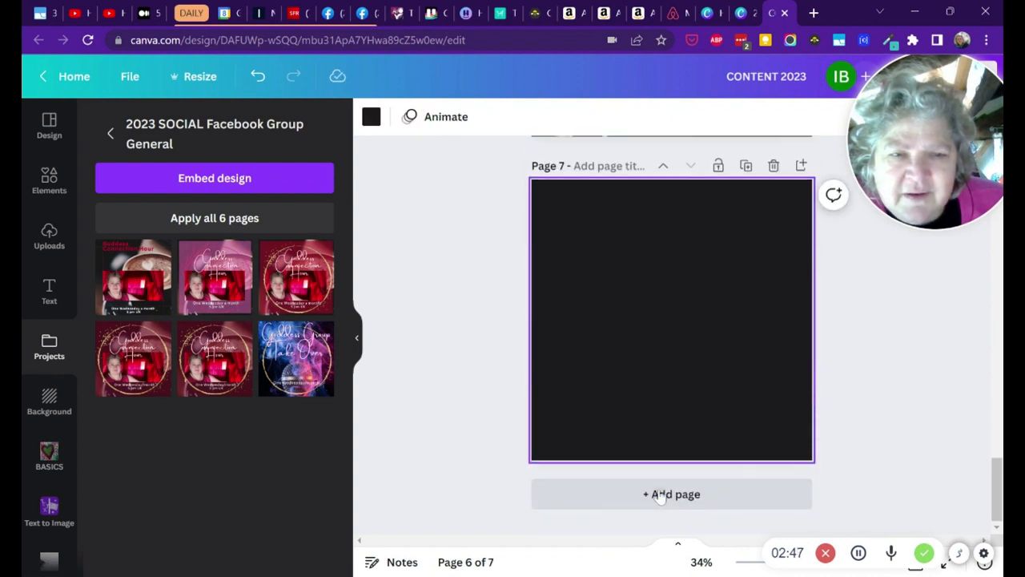
left_click(671, 494)
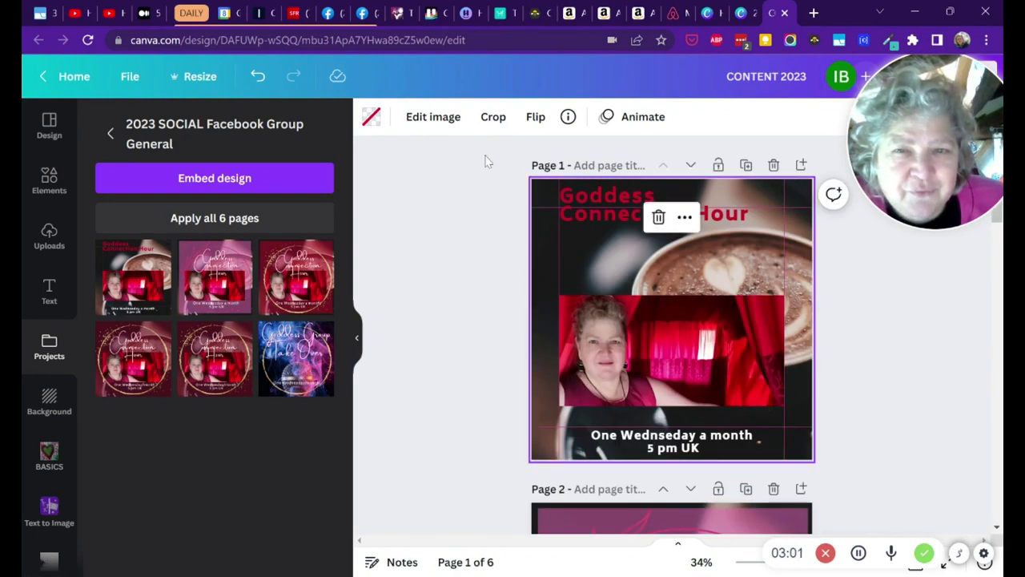
mouse_move(258, 77)
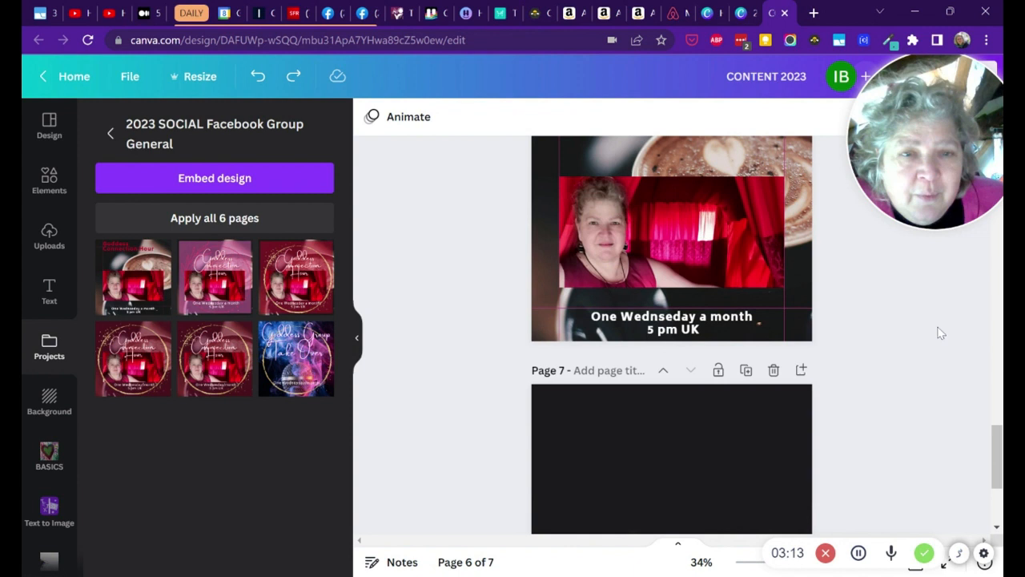
Step: Scroll to the end of the design where the blank page 7 sits
scroll("down", 3)
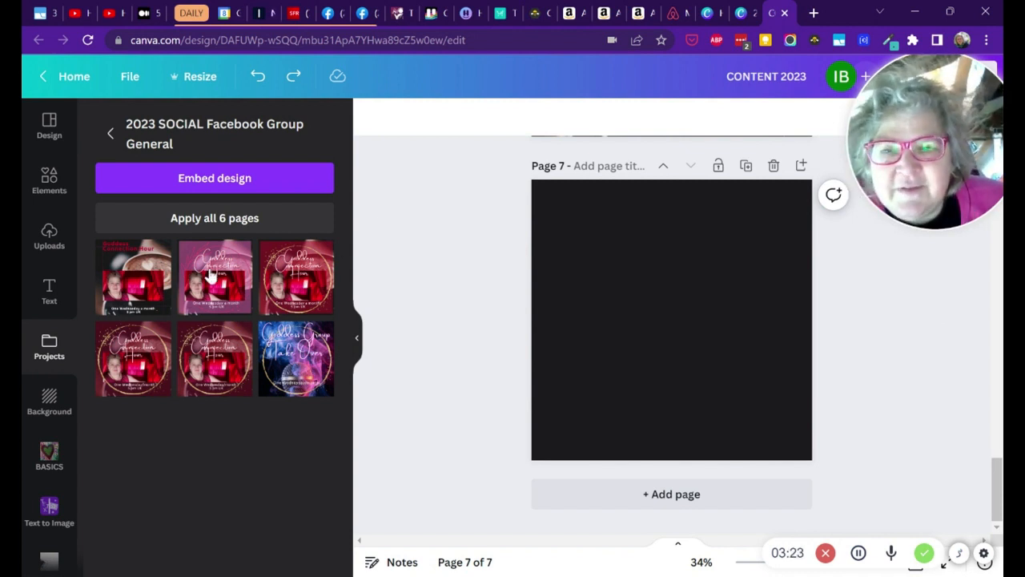
Step: Insert a source page, then apply all remaining Facebook Group pages to reach 11 pages
left_click(214, 276)
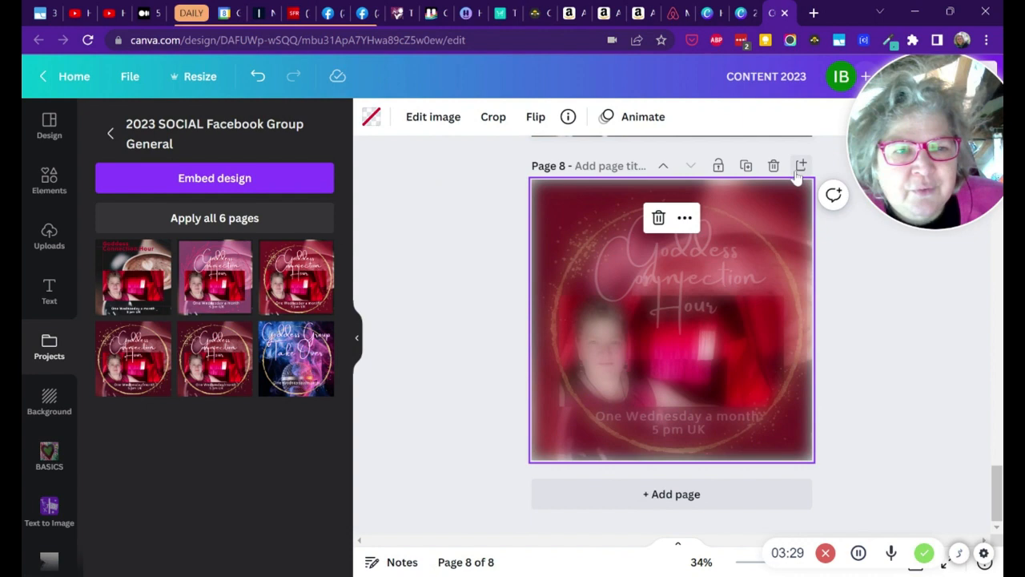
left_click(801, 165)
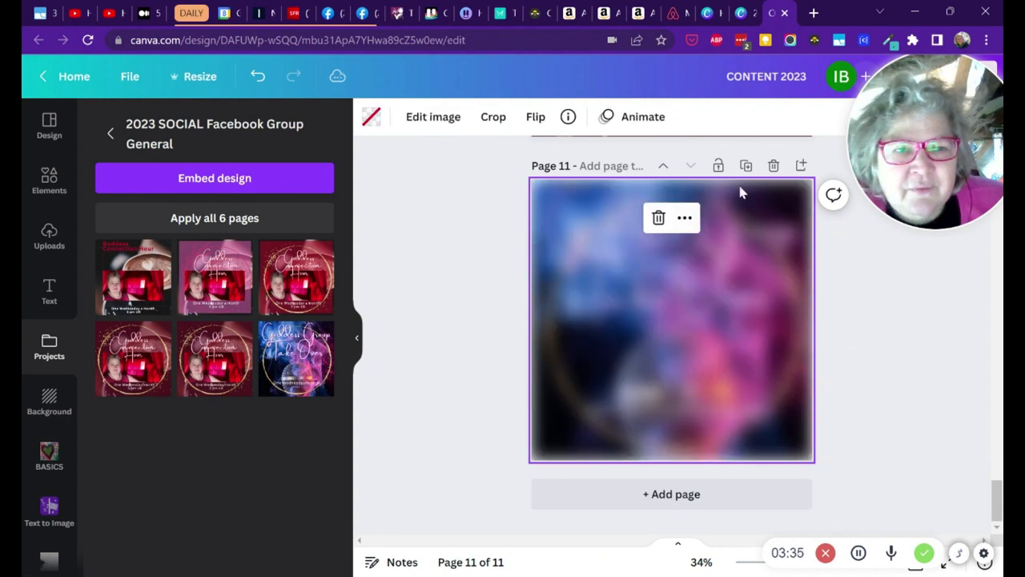
scroll("down", 3)
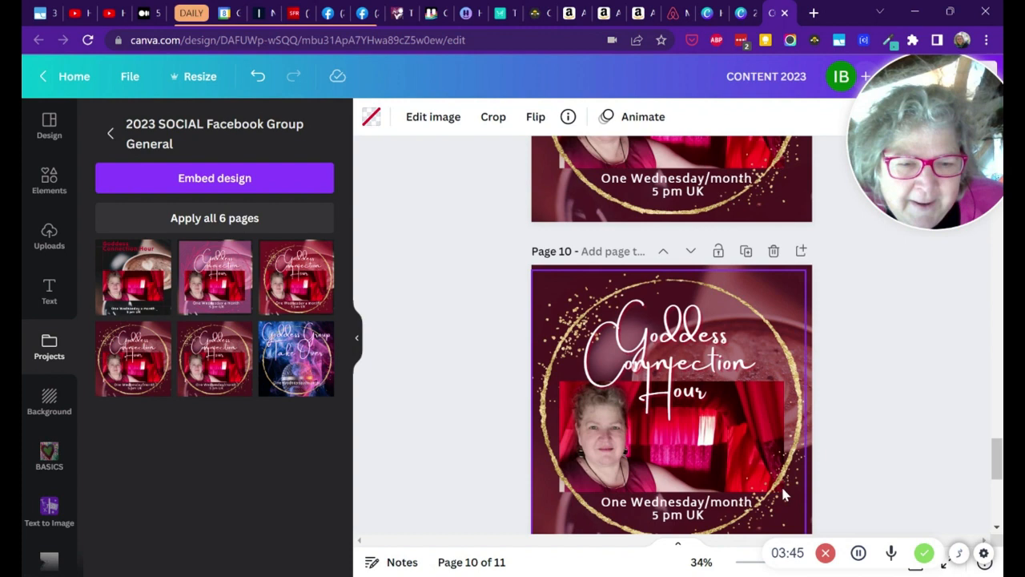
mouse_move(740, 544)
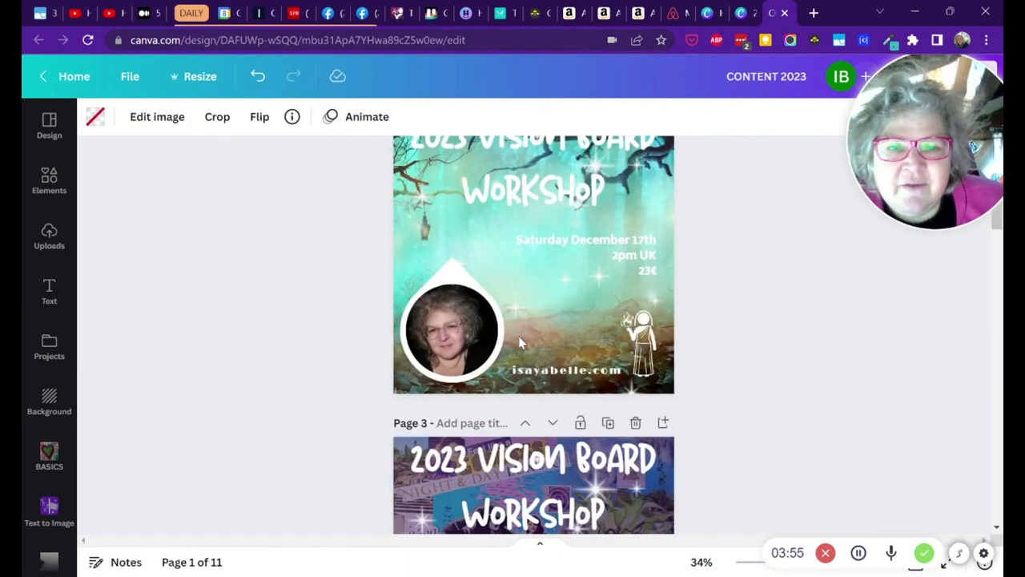
Step: Scroll through the design before returning to the Canva home page
scroll("down", 3)
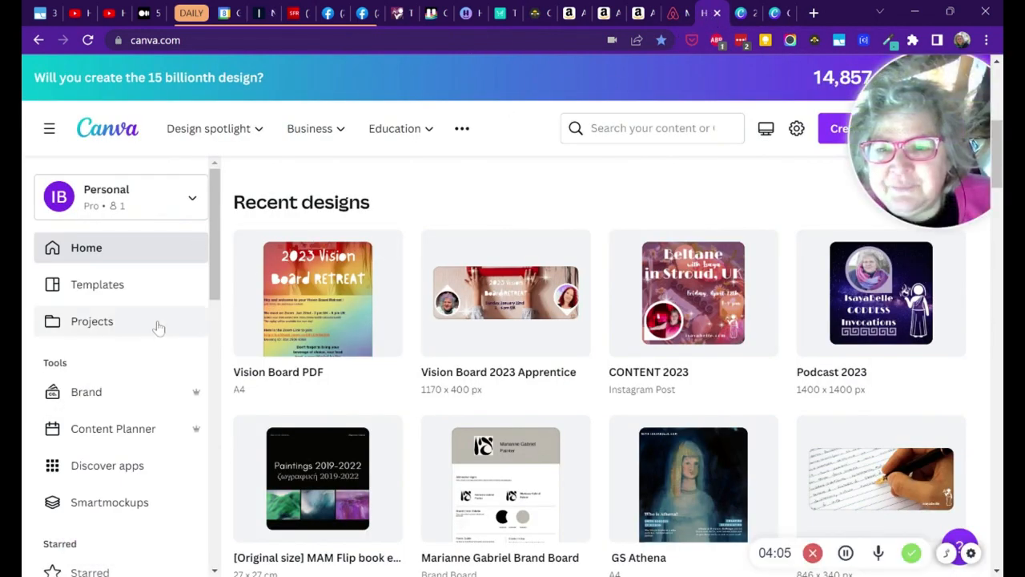
Step: Use the 2023 SOCIAL Facebook Group design's options menu to move it to trash
scroll("down", 3)
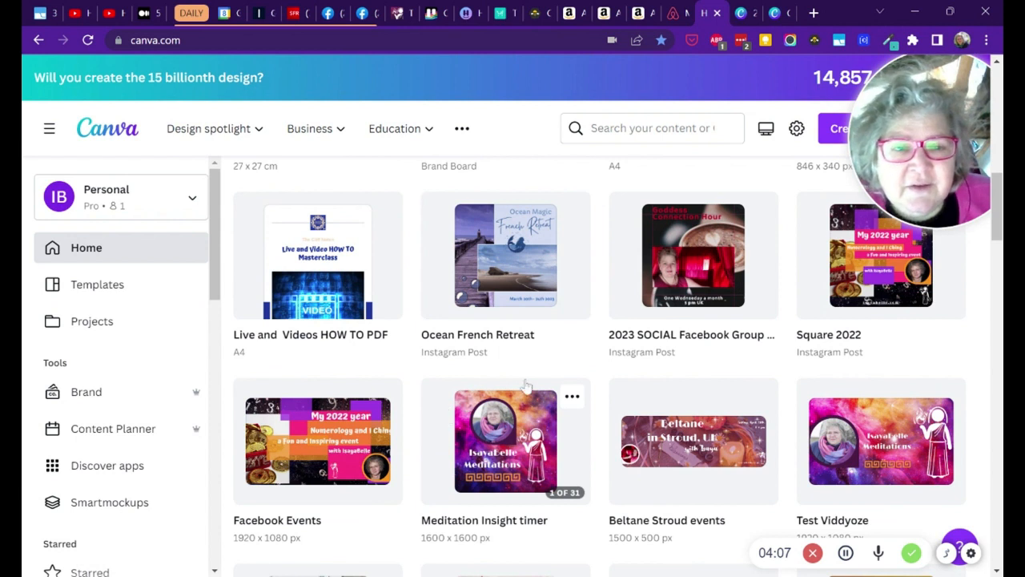
left_click(759, 212)
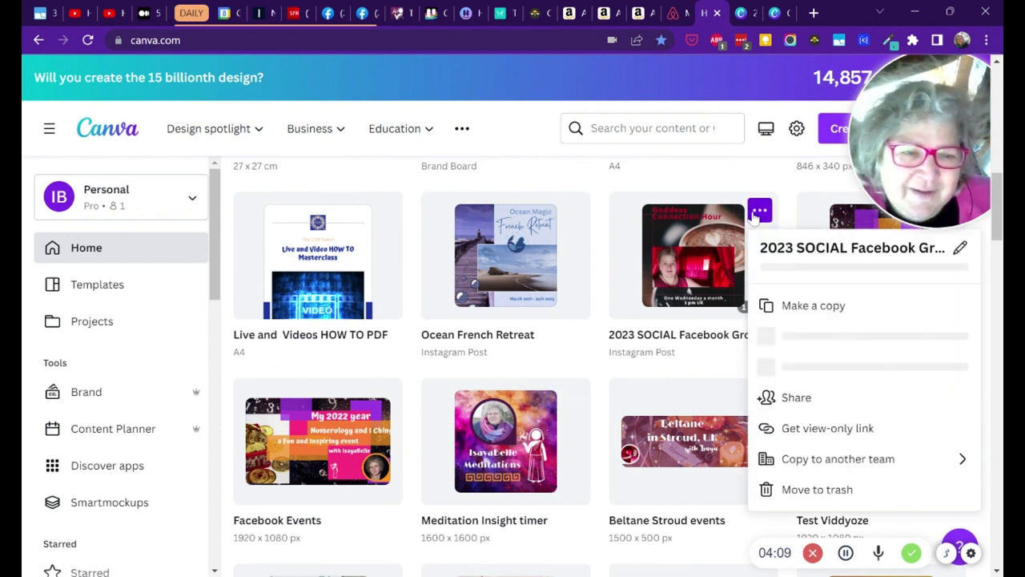
left_click(838, 458)
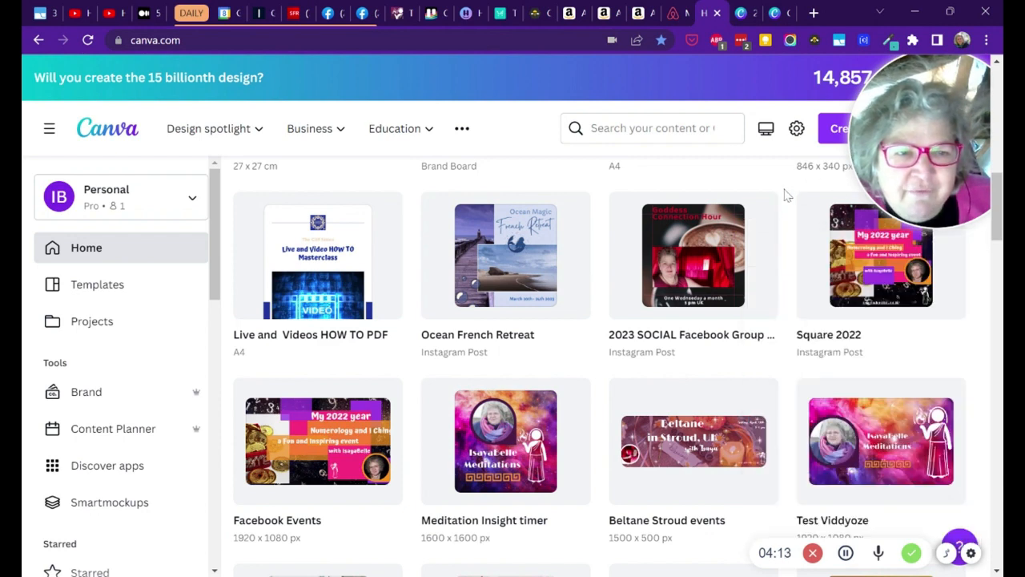
scroll("up", 3)
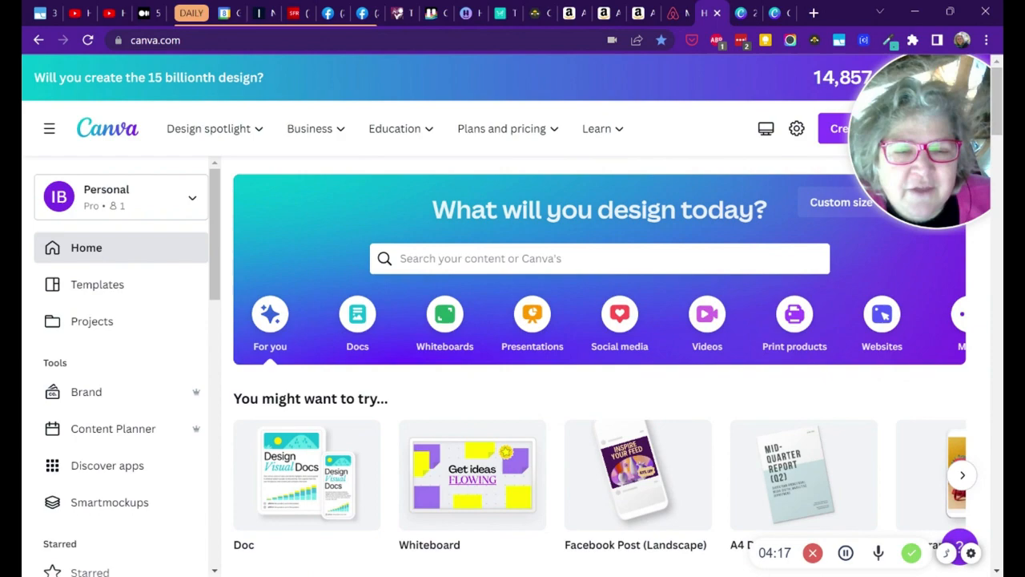
scroll("down", 3)
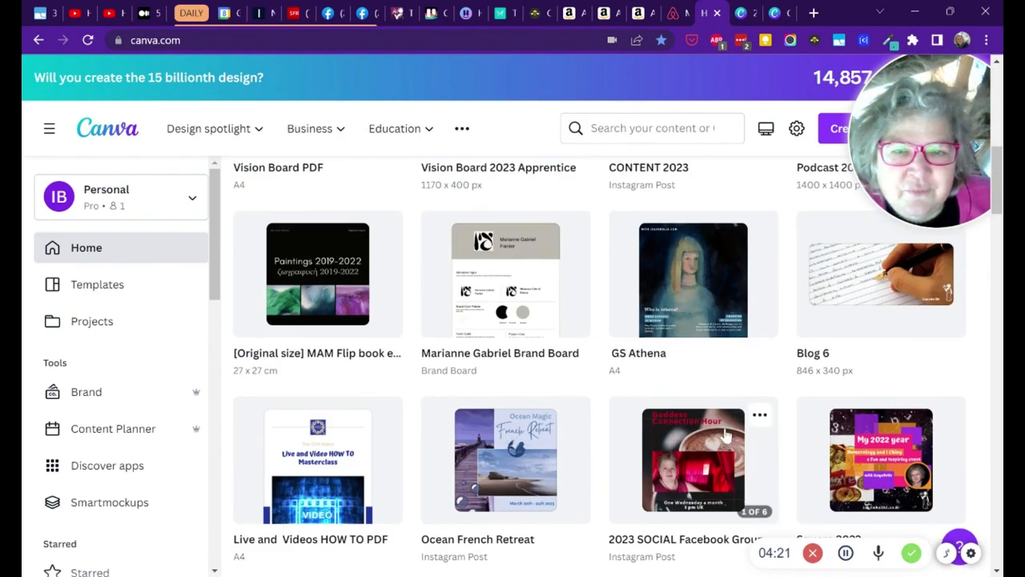
scroll("down", 3)
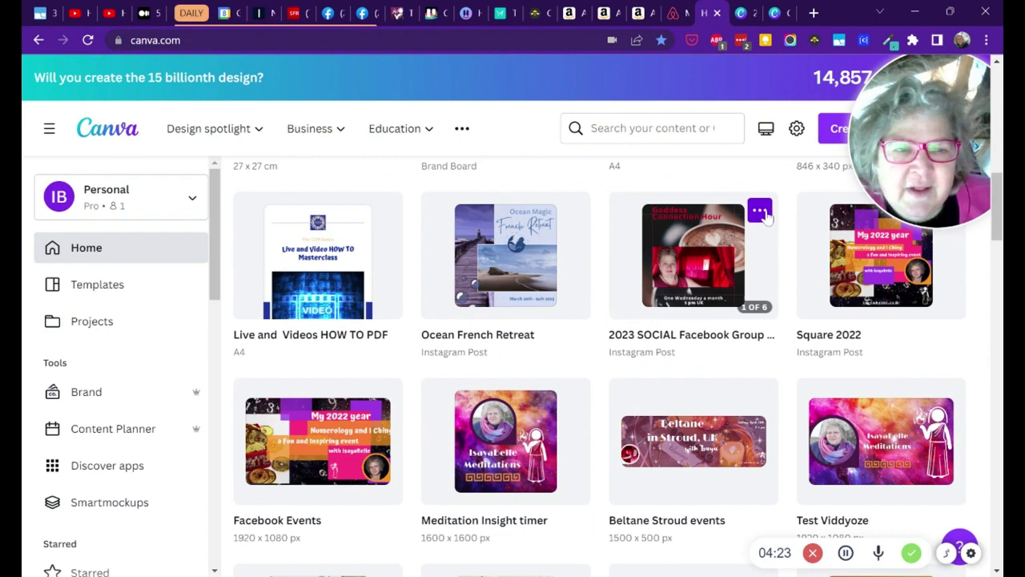
left_click(759, 210)
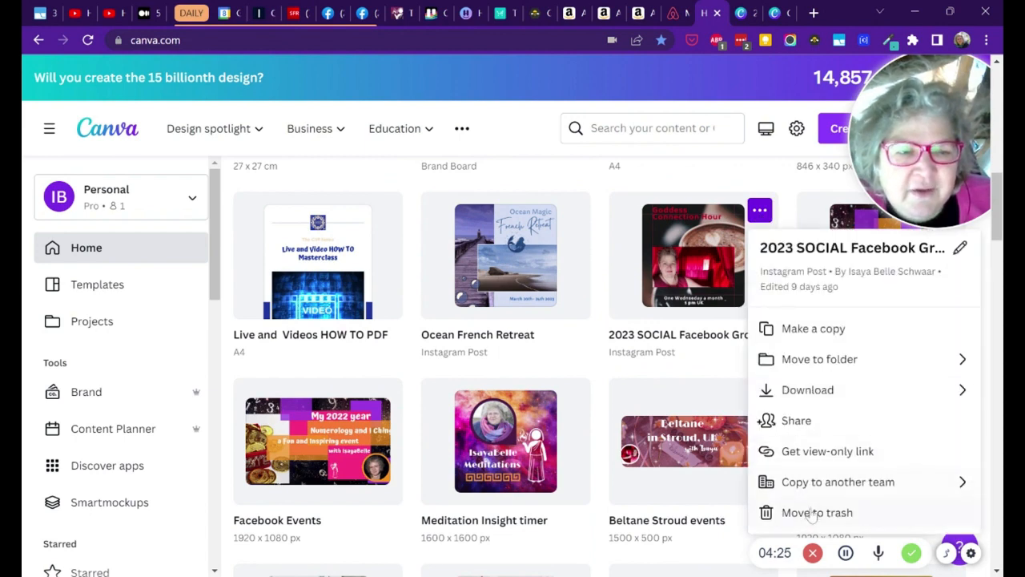
left_click(817, 512)
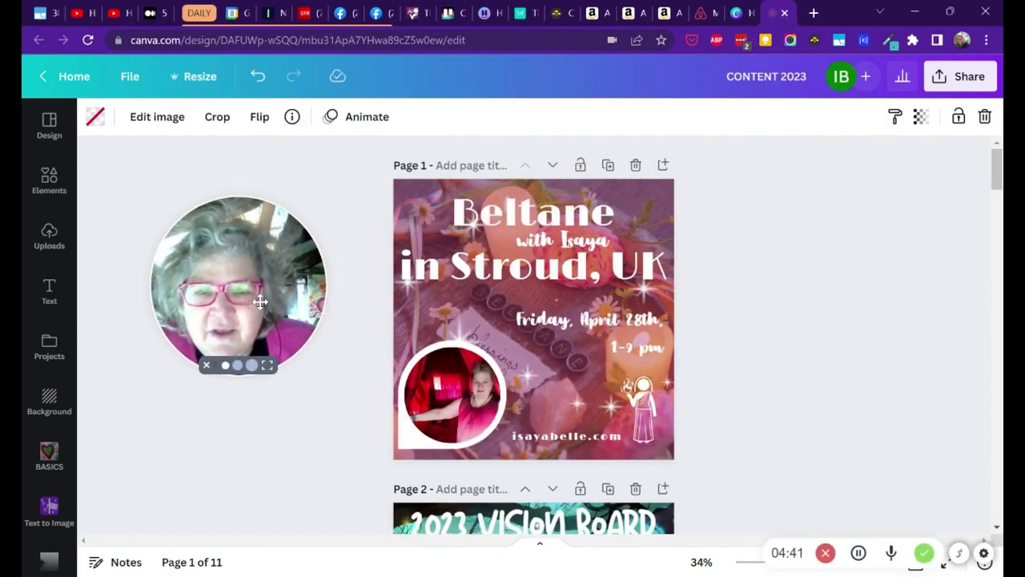
Step: Scroll through the reopened CONTENT 2023 design's merged pages
scroll("down", 3)
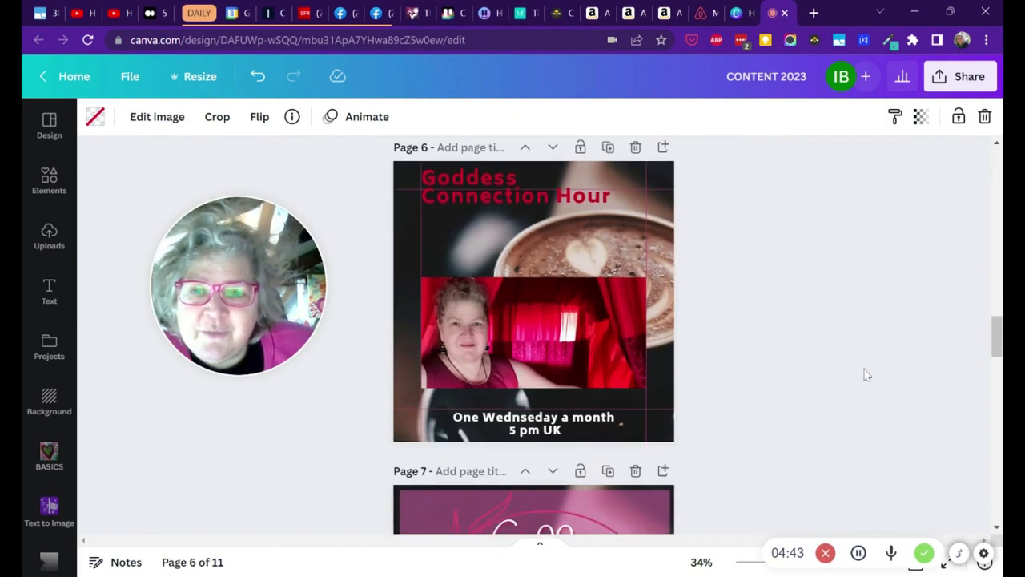